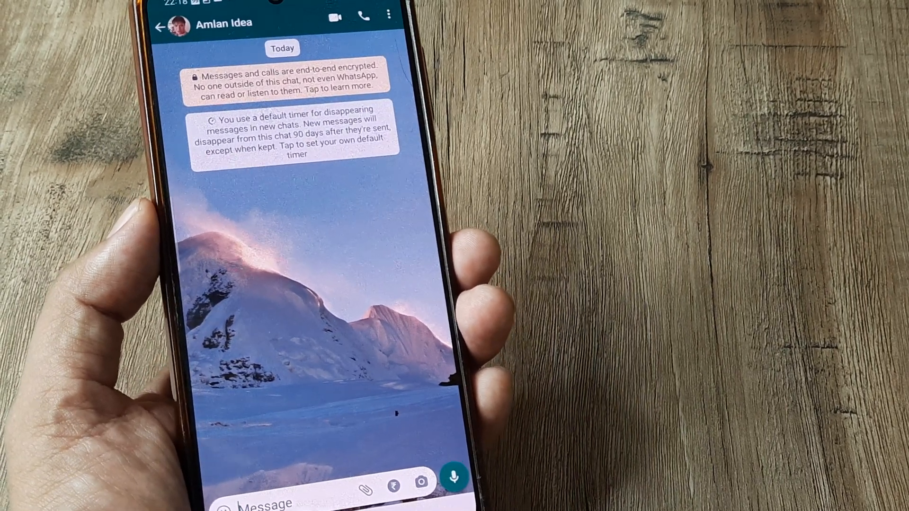
Step: Return from the Amlan Idea chat to the chat list and open its options menu
left_click(167, 25)
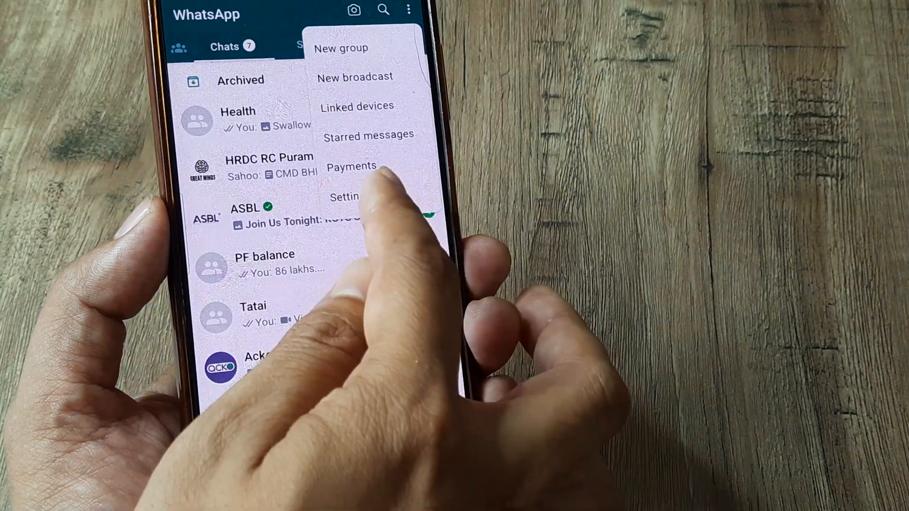
Step: In Settings > Privacy, set Default message timer to Off, then return to chats
left_click(347, 197)
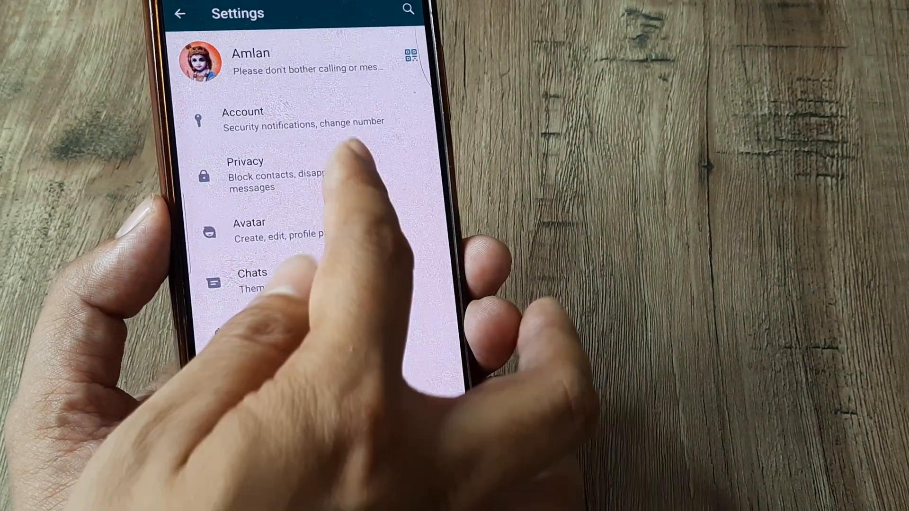
left_click(245, 174)
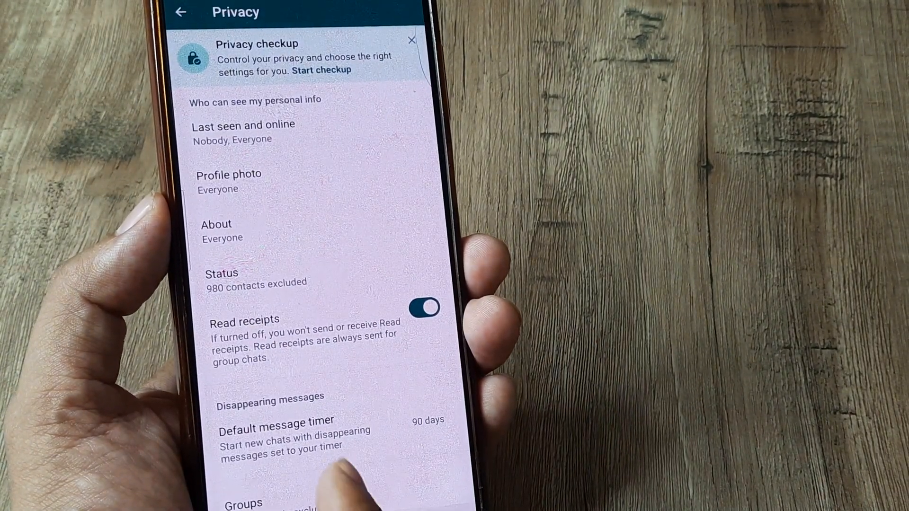
scroll("down", 3)
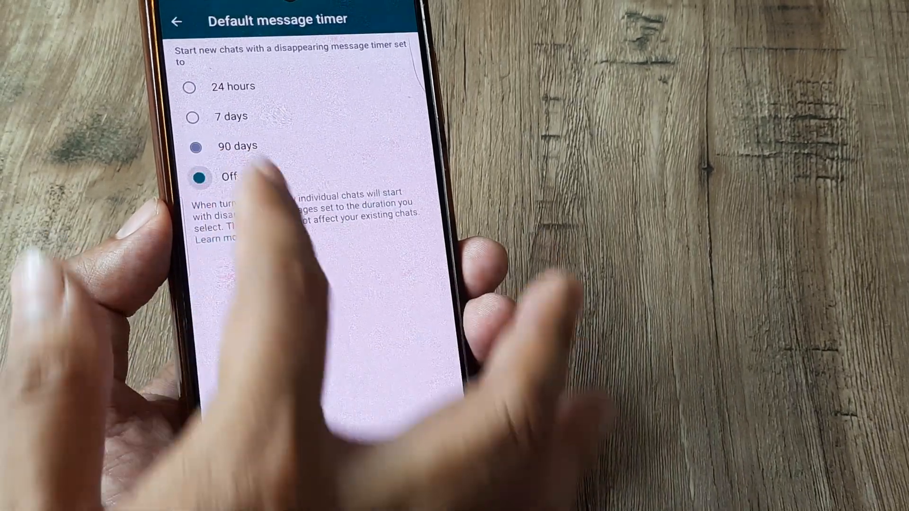
left_click(198, 177)
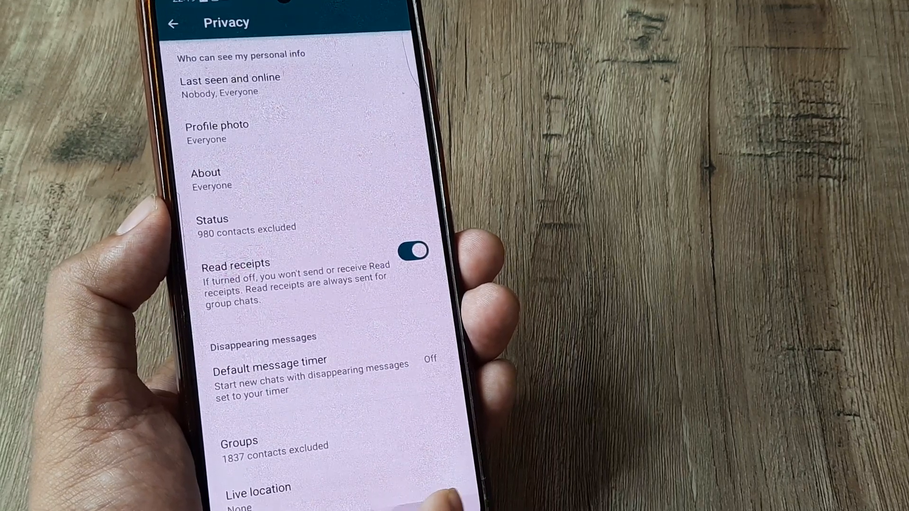
left_click(174, 24)
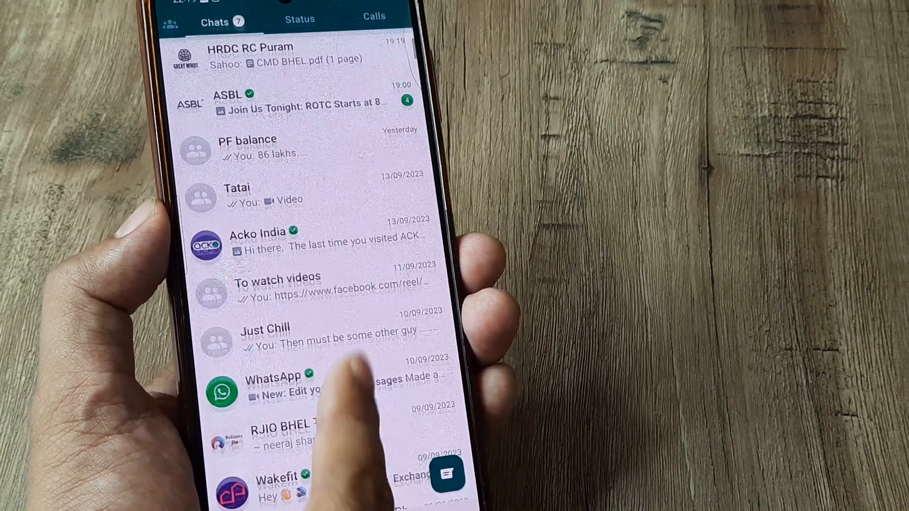
Step: Scroll the chat list down to find and open Krishna Autocad's contact info
scroll("down", 3)
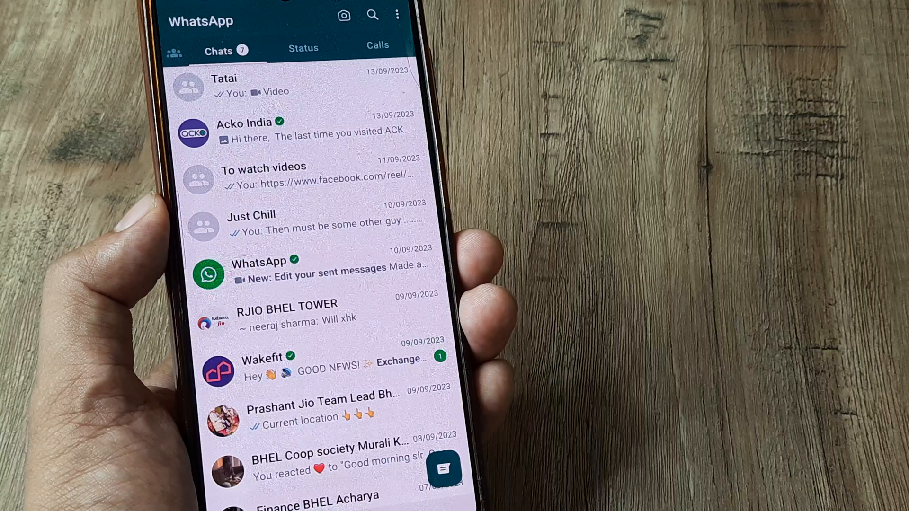
scroll("down", 3)
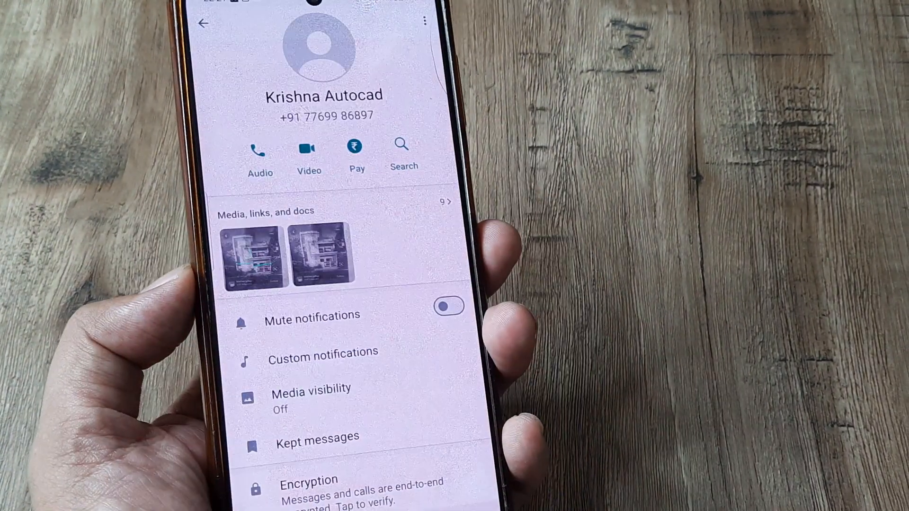
Step: Set Krishna Autocad's disappearing messages to Off and return to the conversation
scroll("down", 3)
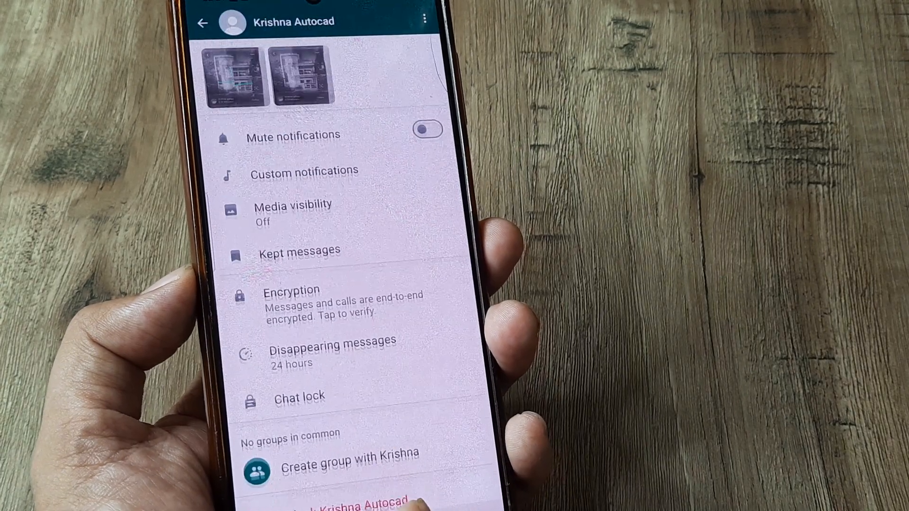
left_click(329, 354)
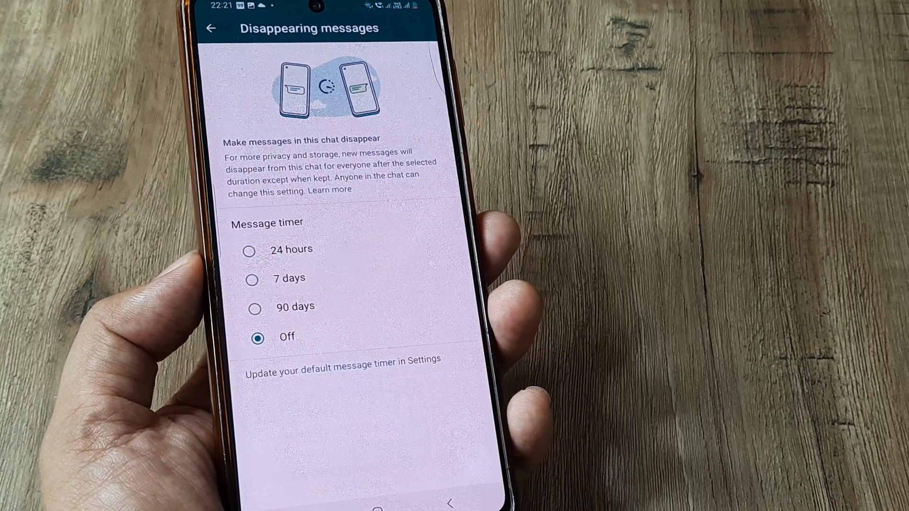
left_click(214, 29)
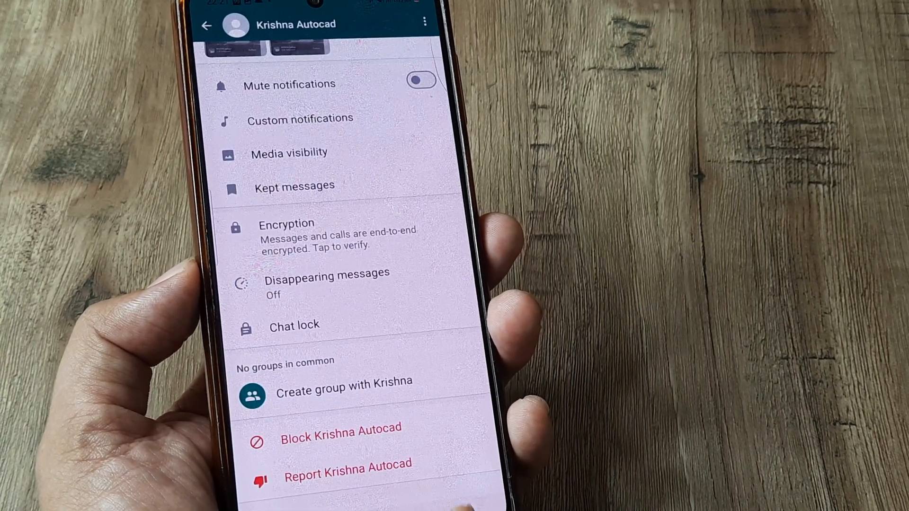
left_click(209, 24)
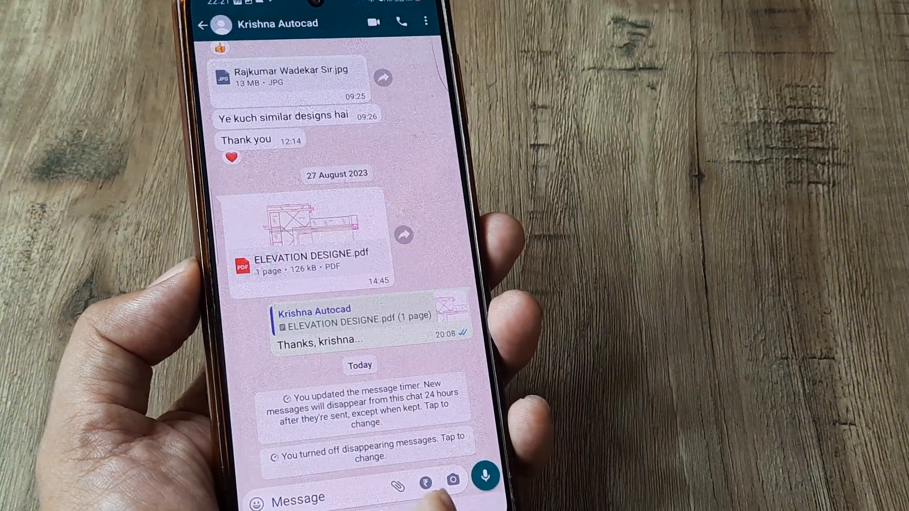
Step: Open the Studio group and its disappearing messages setting, confirming the timer is Off
left_click(203, 24)
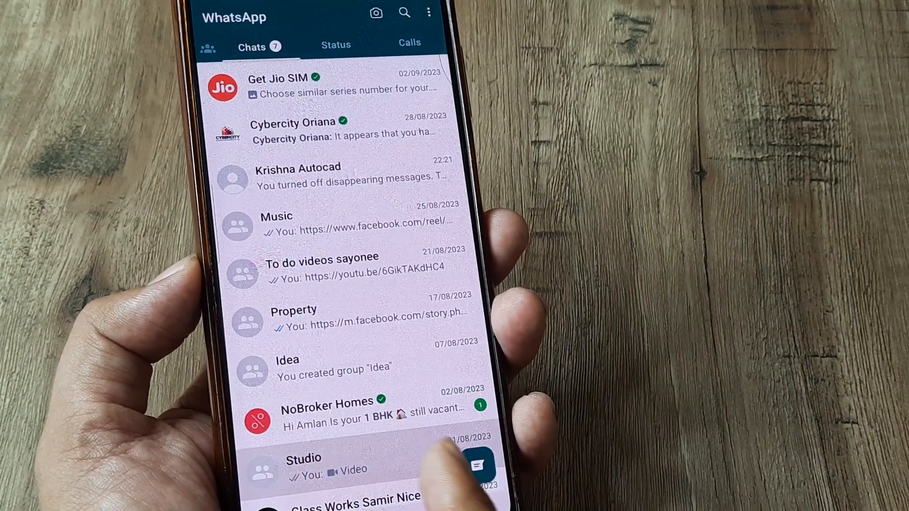
left_click(310, 466)
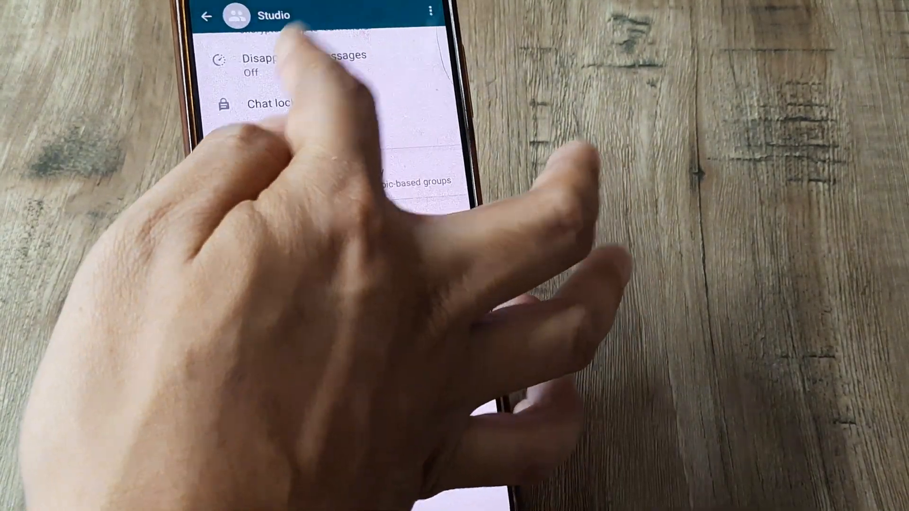
left_click(290, 62)
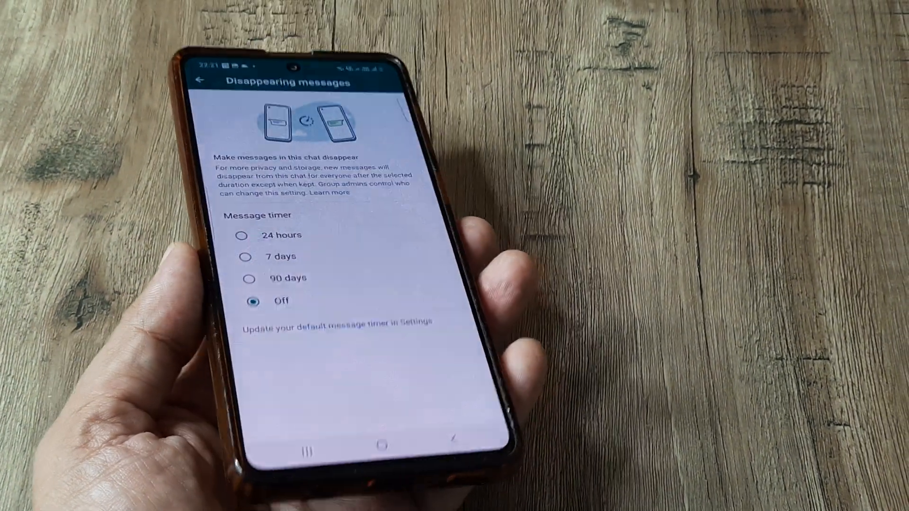